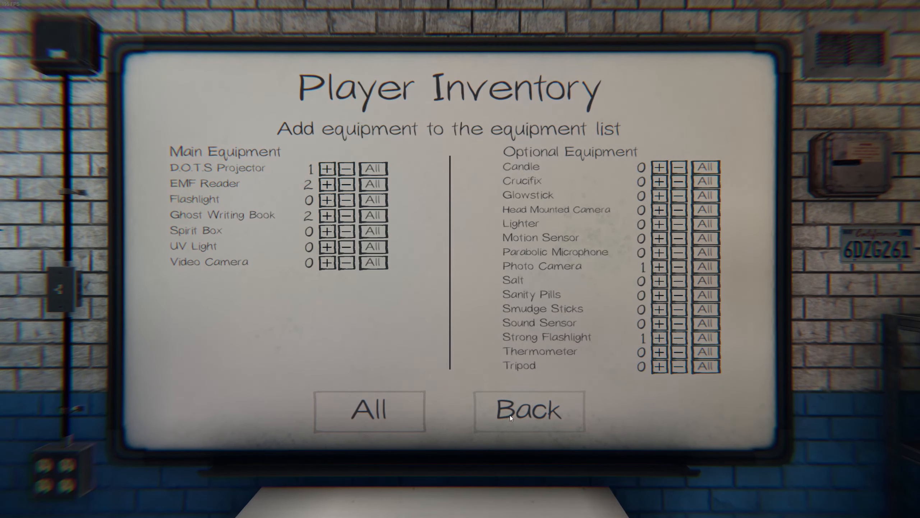
- Leave the Player Inventory board and return to the truck with the loadout
left_click(512, 417)
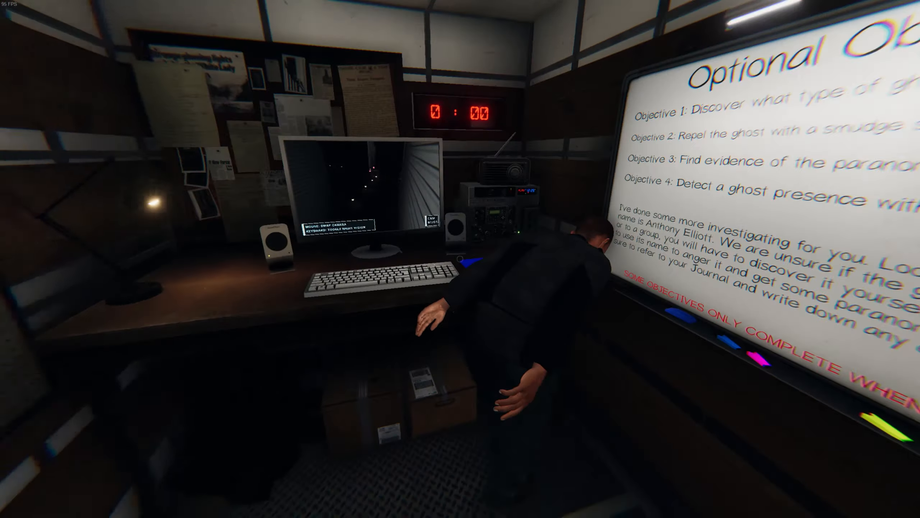
- Bring up the journal with J and switch to the Overview listing keys and objectives
key("j")
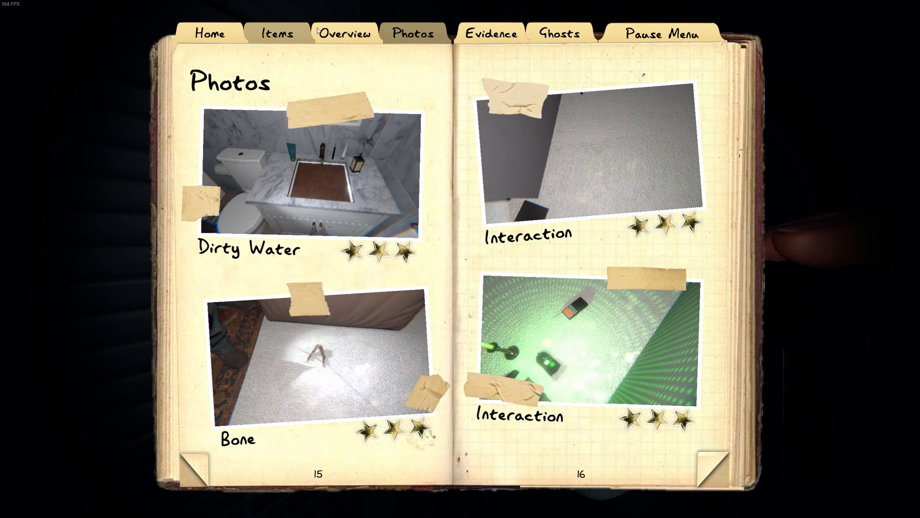
left_click(343, 34)
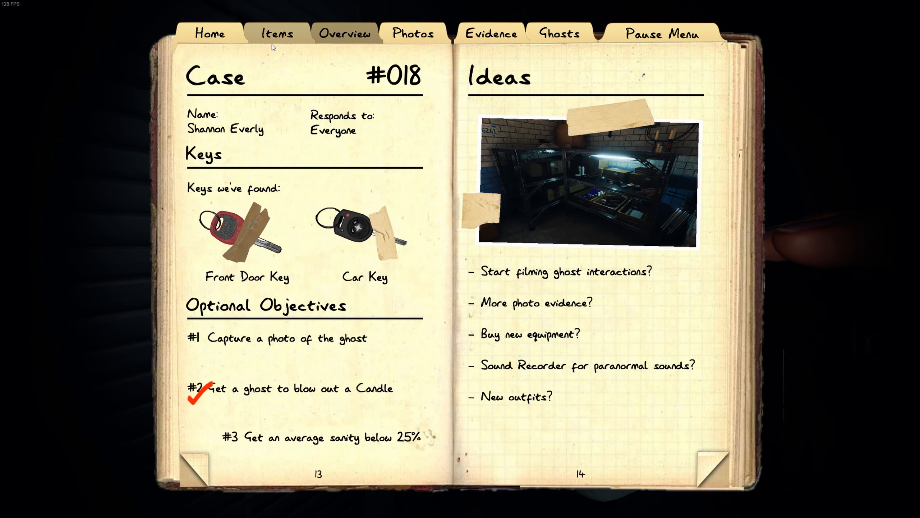
mouse_move(227, 260)
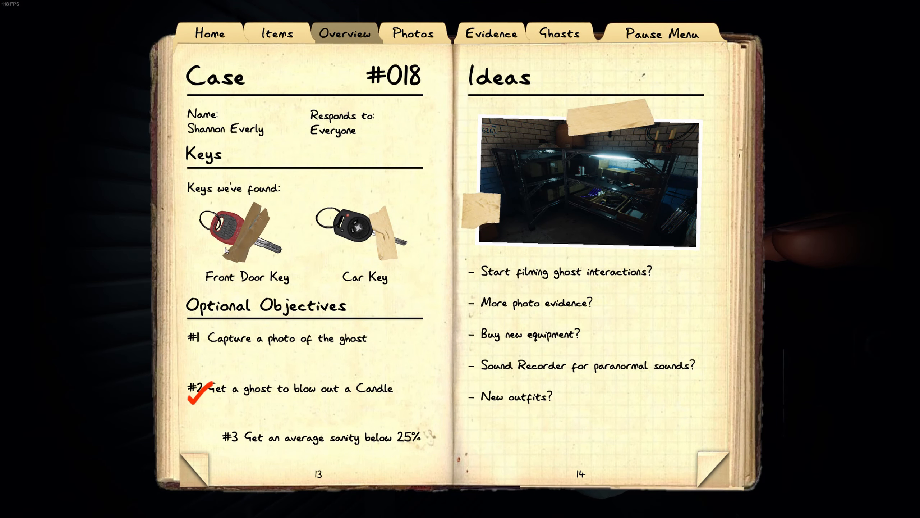